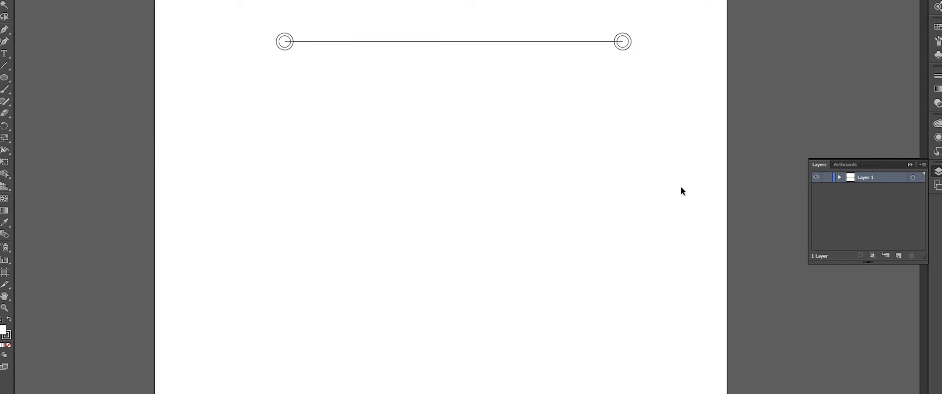
Step: Drag a vertical line downward just left of the horizontal line's left end
drag(259, 41, 259, 207)
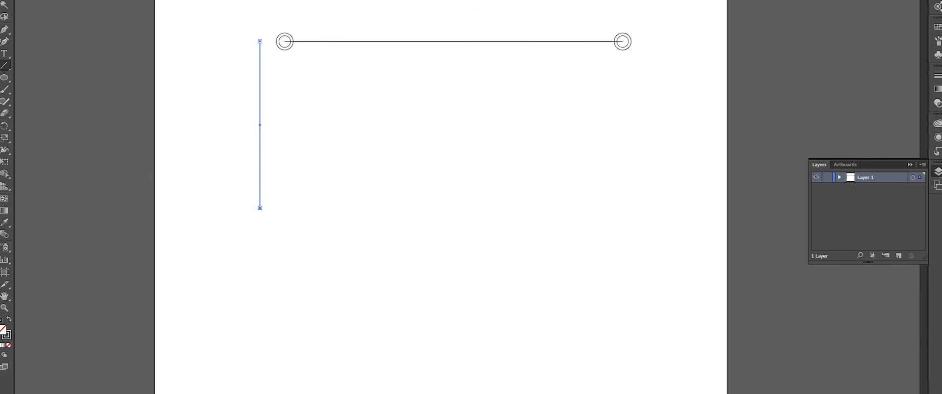